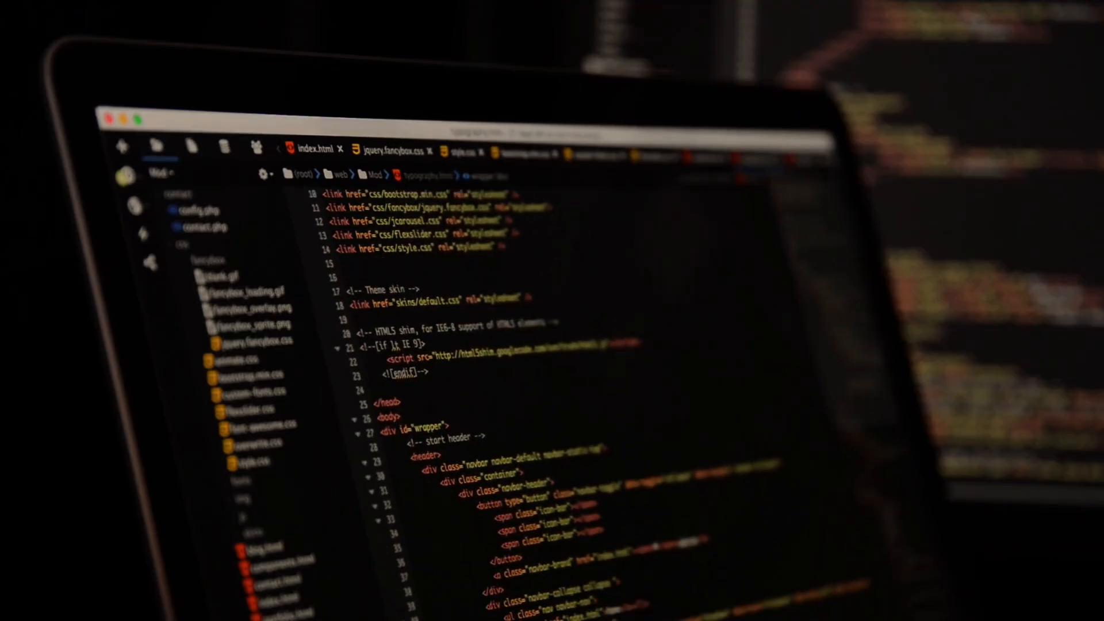
scroll("down", 3)
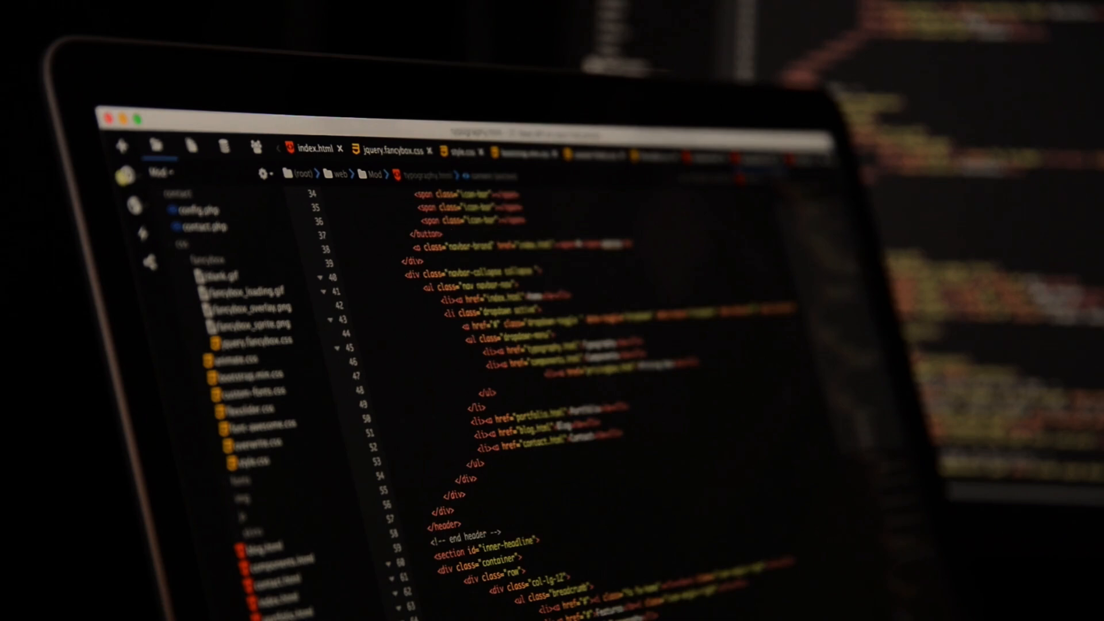